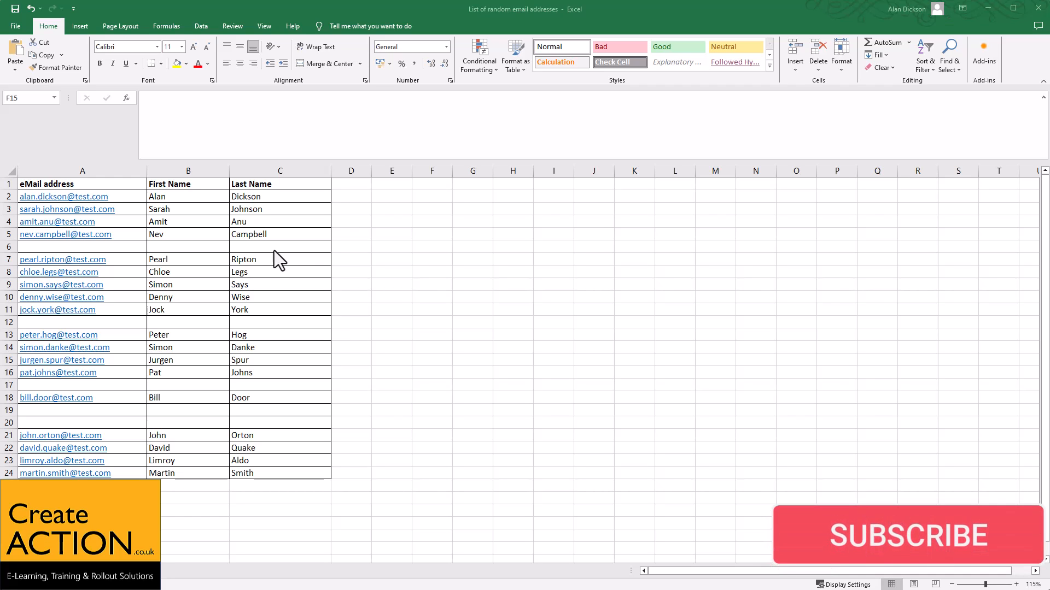
Inspect the empty cells scattered among the blank rows (rows 6 and 20)
{"action": "left_click", "coordinate": [82, 246]}
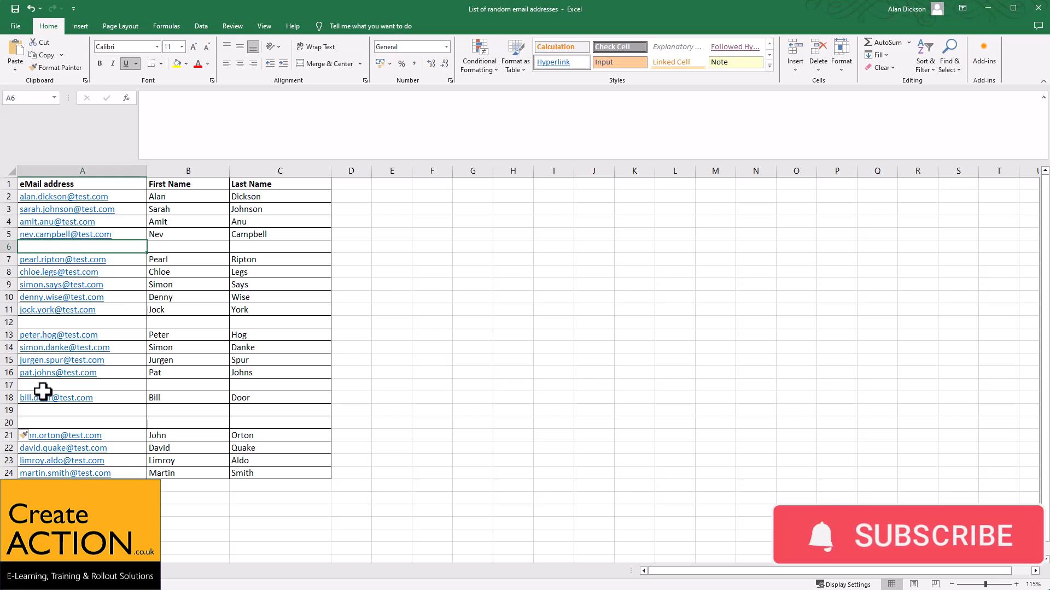
{"action": "left_click", "coordinate": [82, 422]}
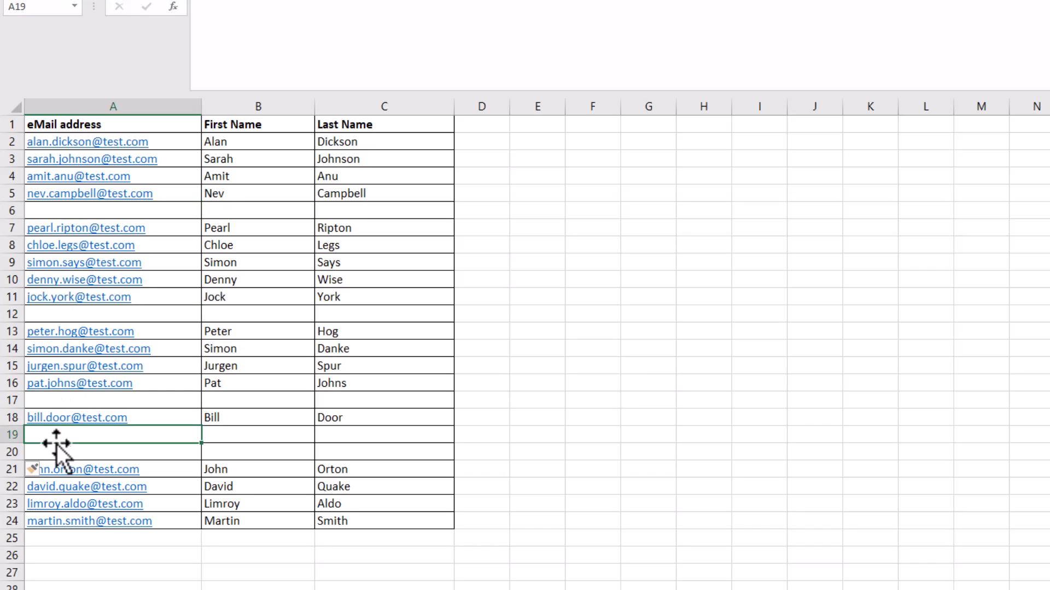
{"action": "left_click", "coordinate": [112, 452]}
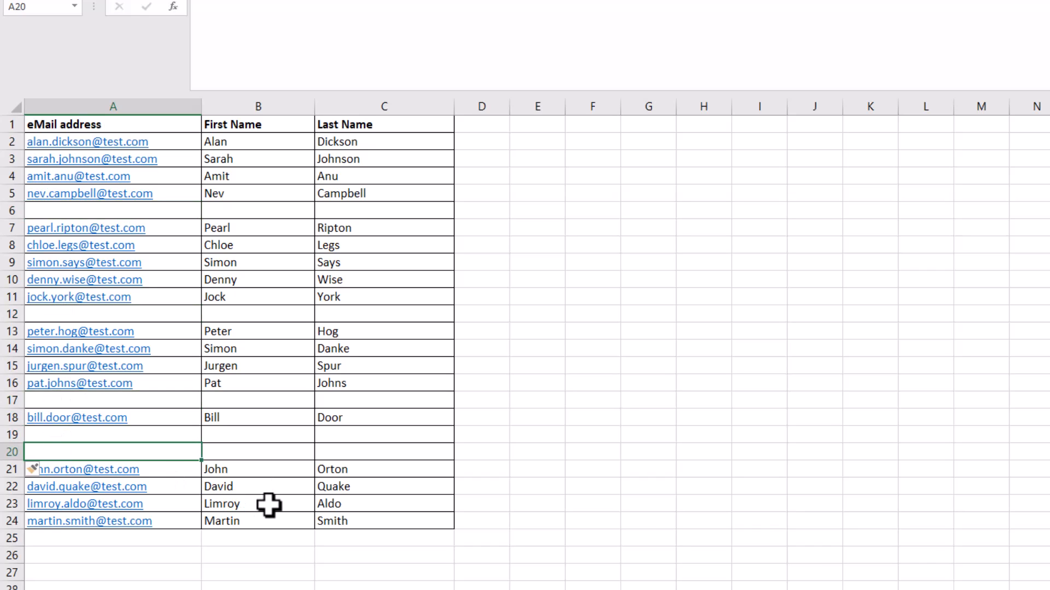
{"action": "mouse_move", "coordinate": [272, 488]}
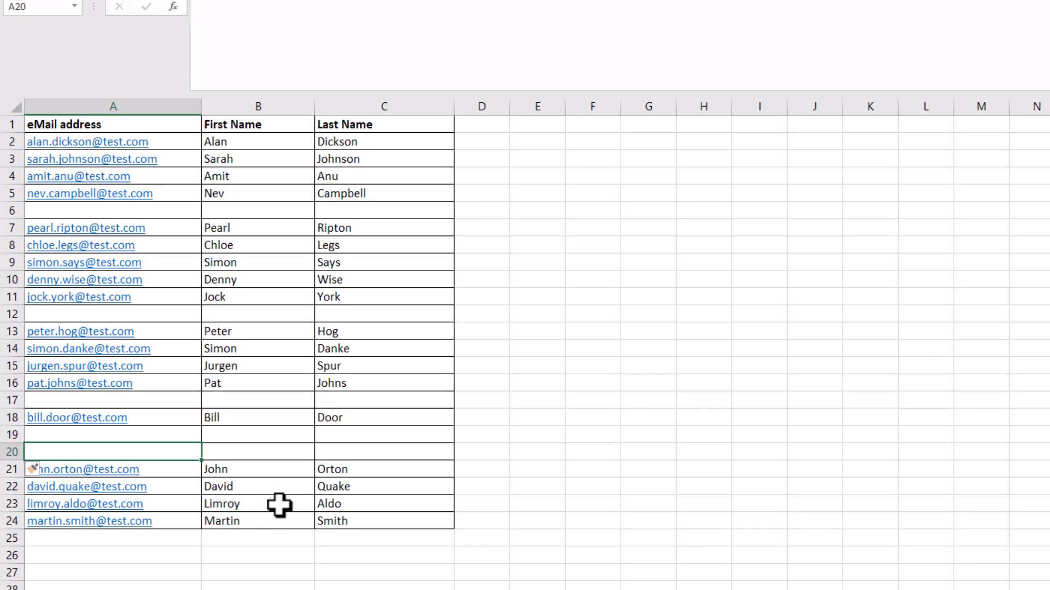
{"action": "mouse_move", "coordinate": [219, 445]}
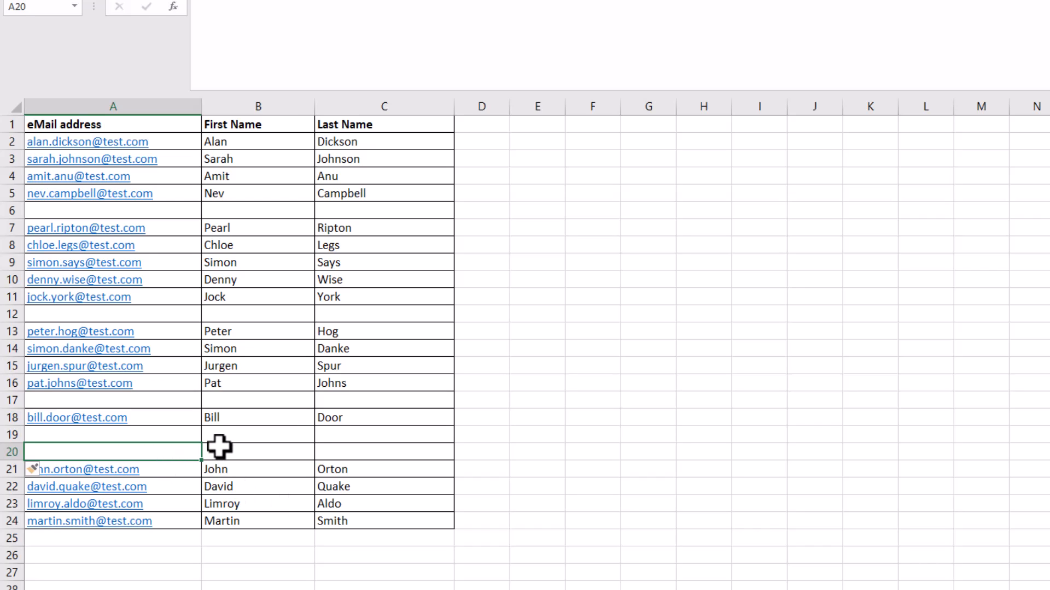
{"action": "mouse_move", "coordinate": [77, 204]}
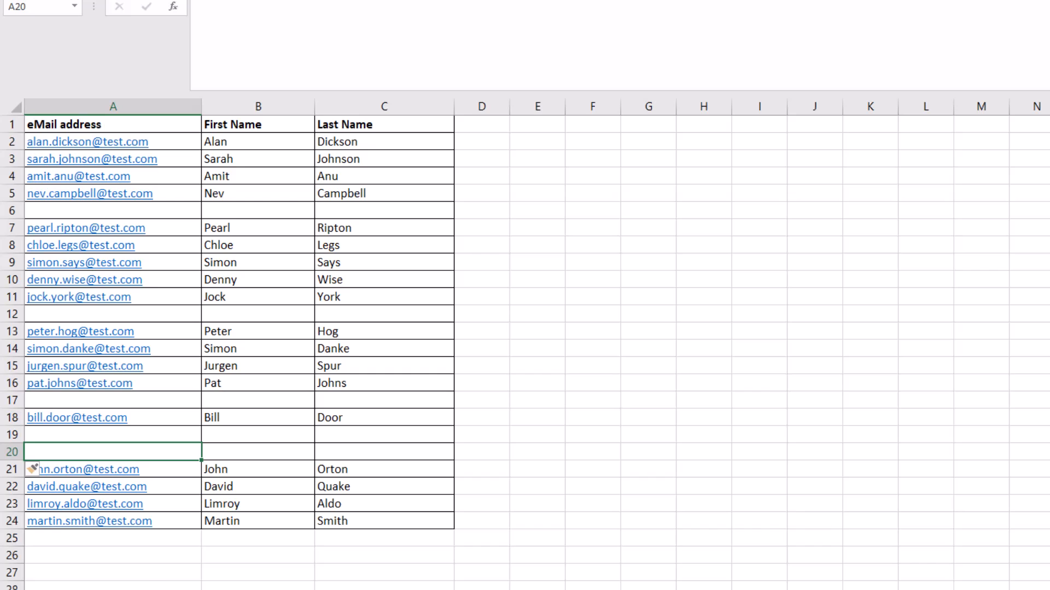
{"action": "left_click", "coordinate": [113, 434]}
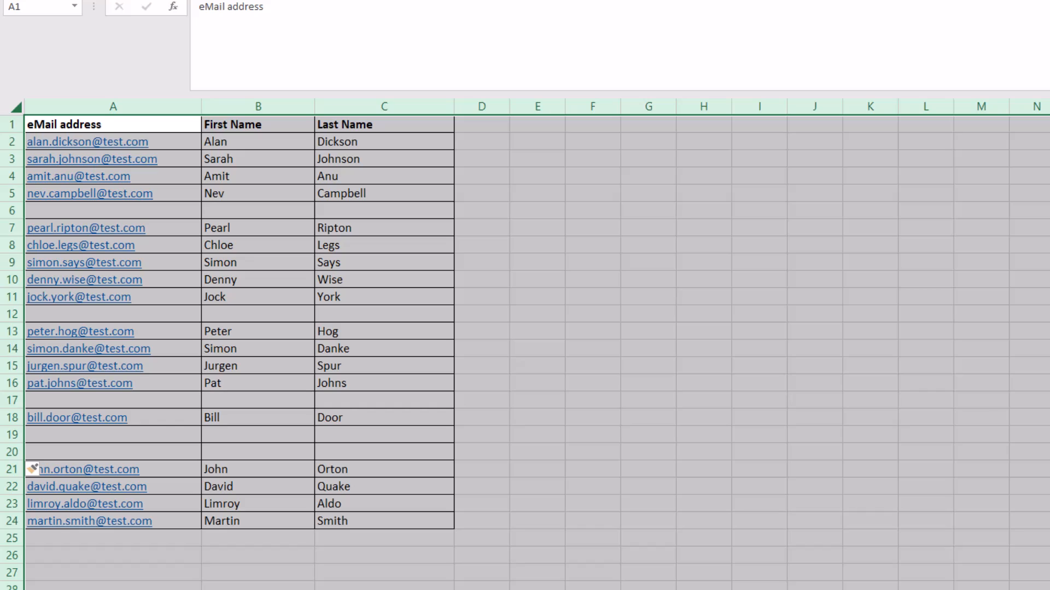
Select every cell on the sheet and bring up the Go To dialog
{"action": "key", "text": "ctrl+g"}
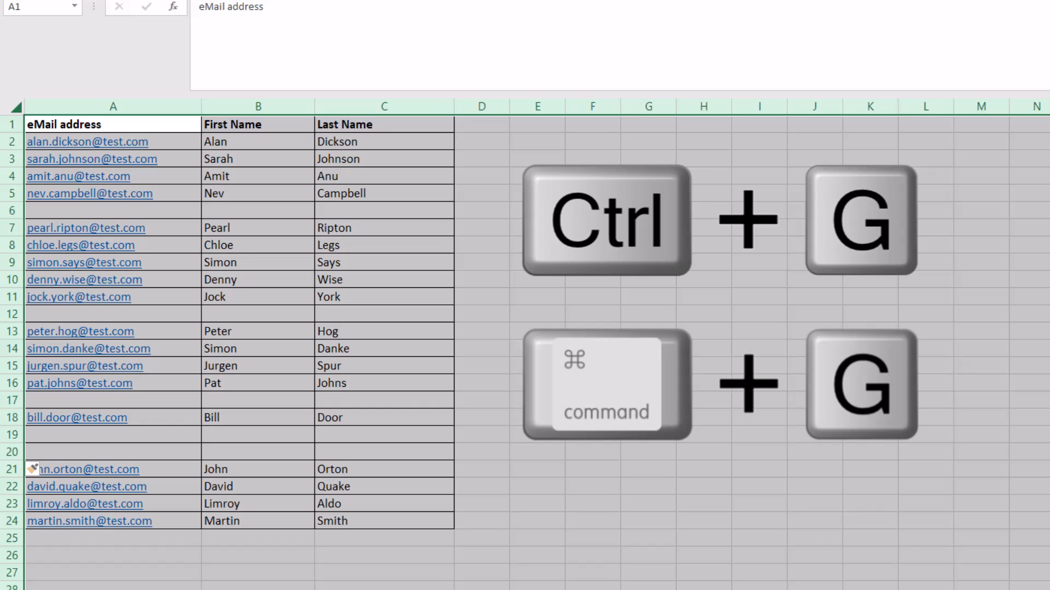
{"action": "key", "text": "ctrl+g"}
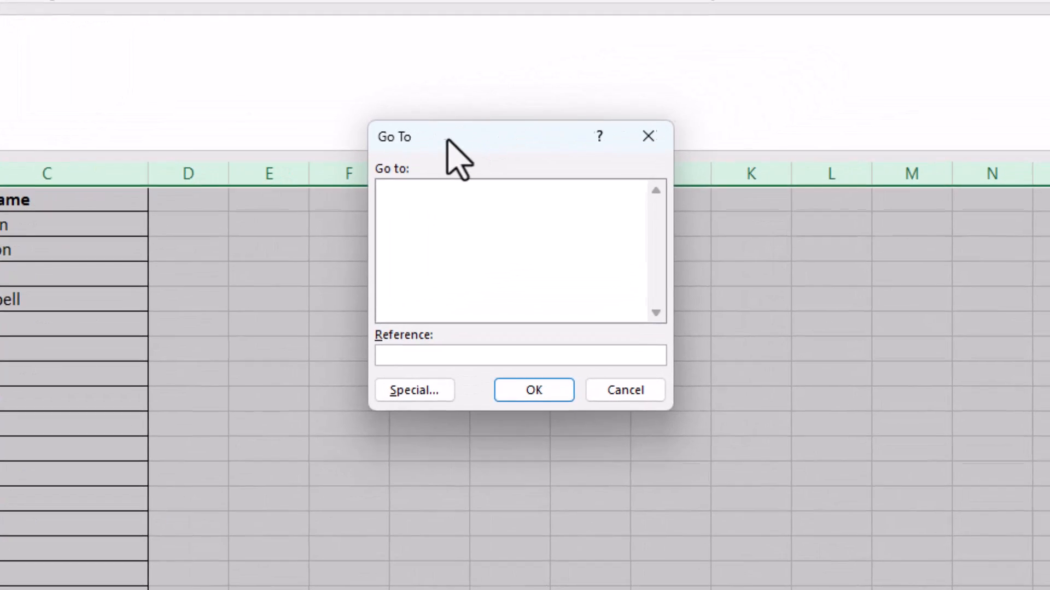
{"action": "mouse_move", "coordinate": [455, 428]}
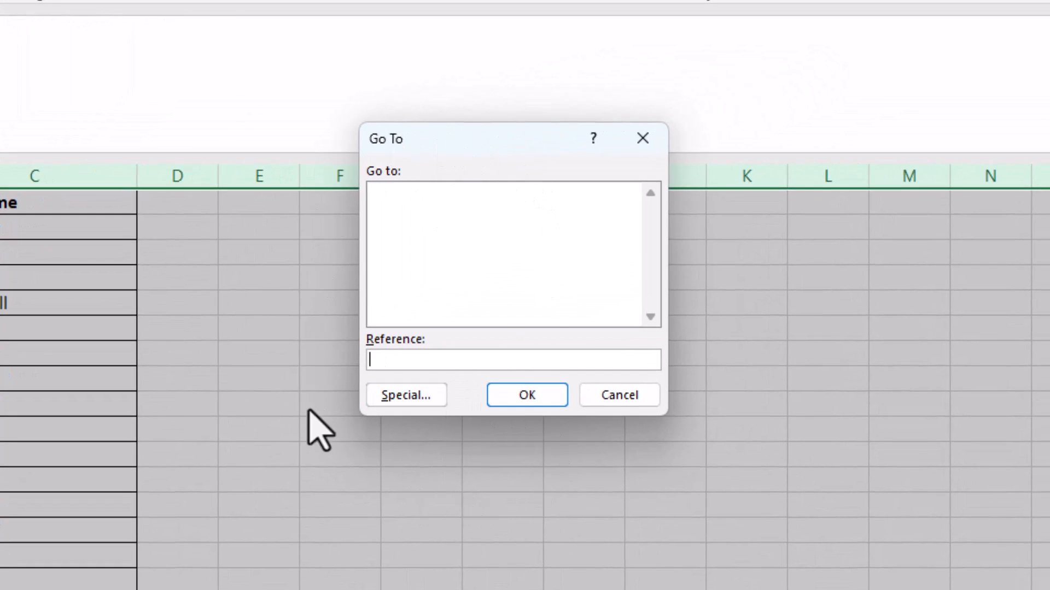
{"action": "mouse_move", "coordinate": [662, 486]}
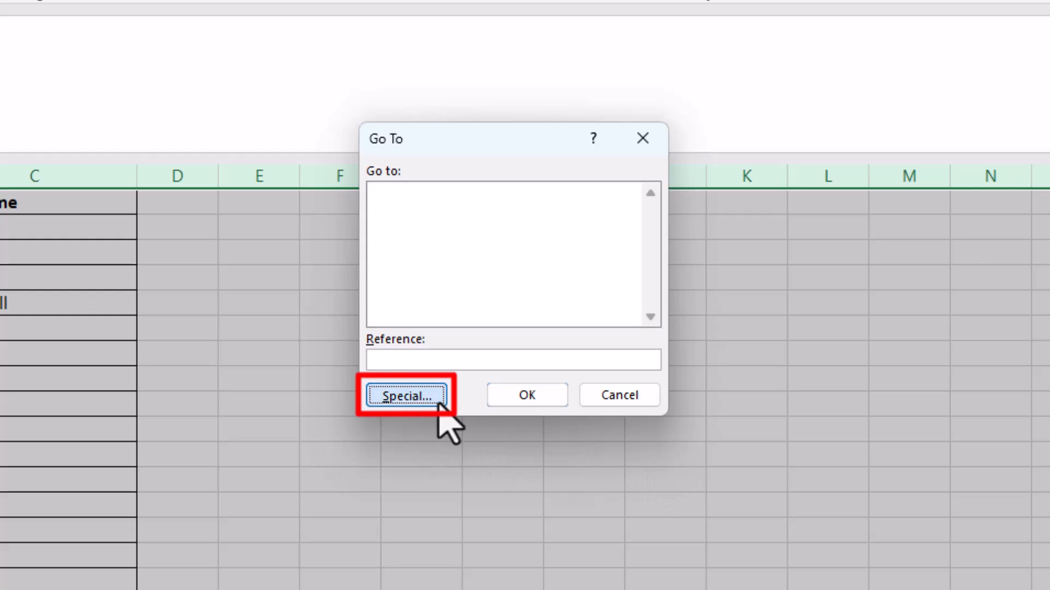
Use Go To Special with the Blanks option to select all blank cells
{"action": "left_click", "coordinate": [405, 395]}
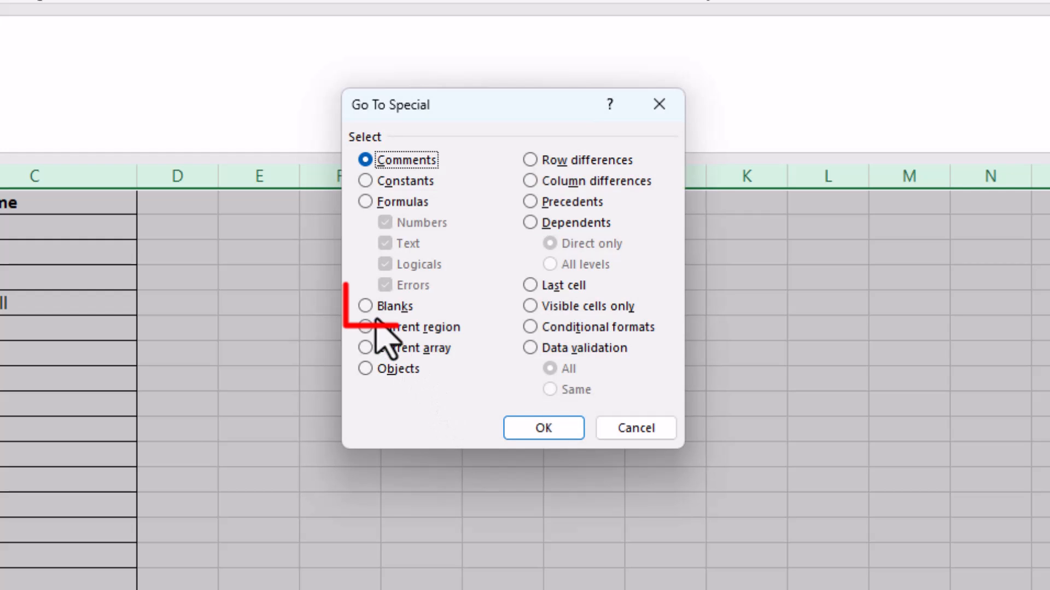
{"action": "left_click", "coordinate": [365, 306]}
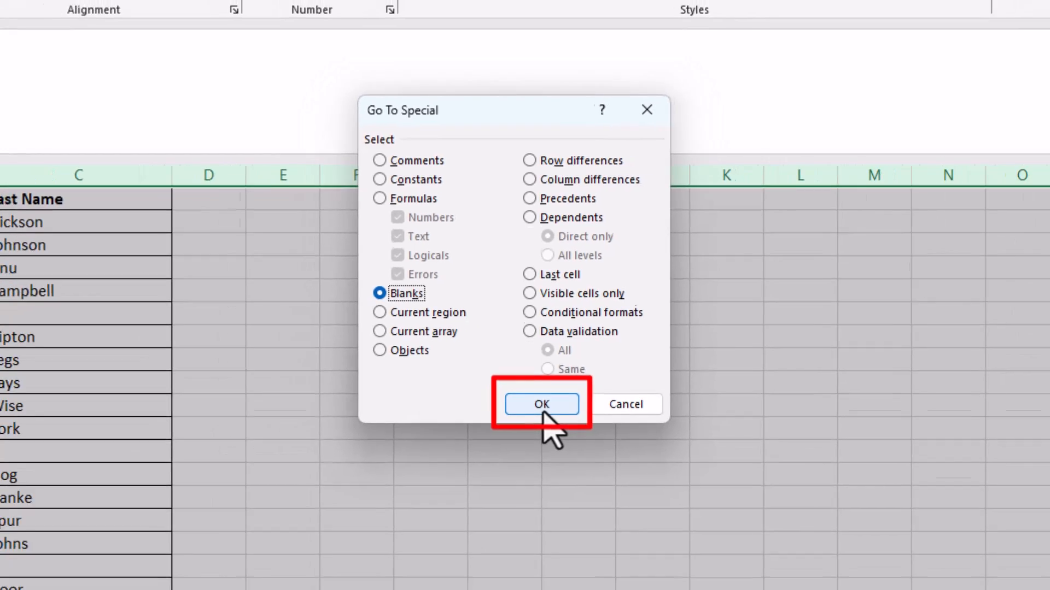
{"action": "left_click", "coordinate": [541, 405]}
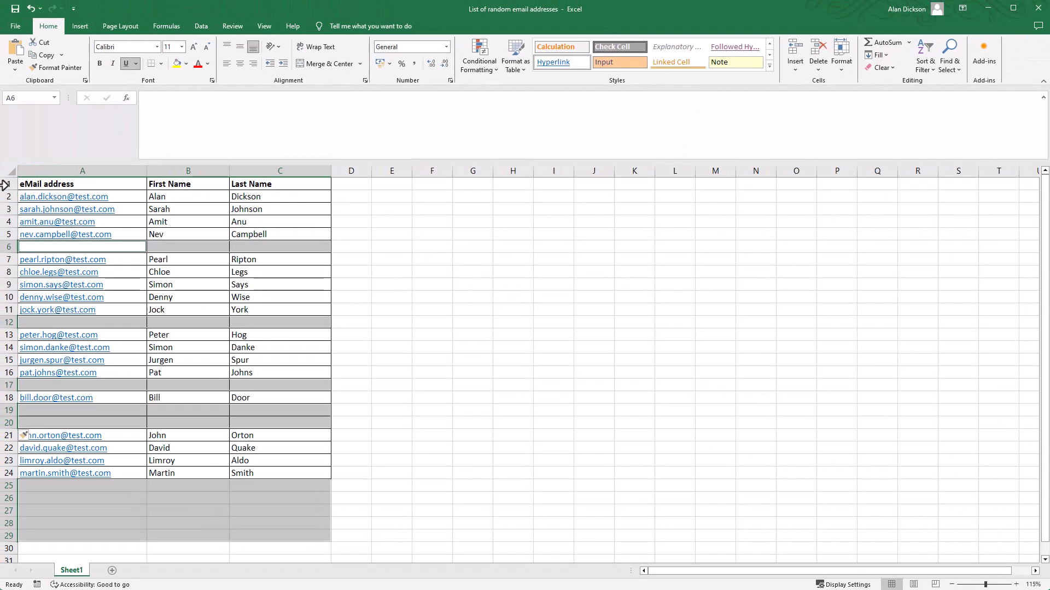
{"action": "mouse_move", "coordinate": [120, 339]}
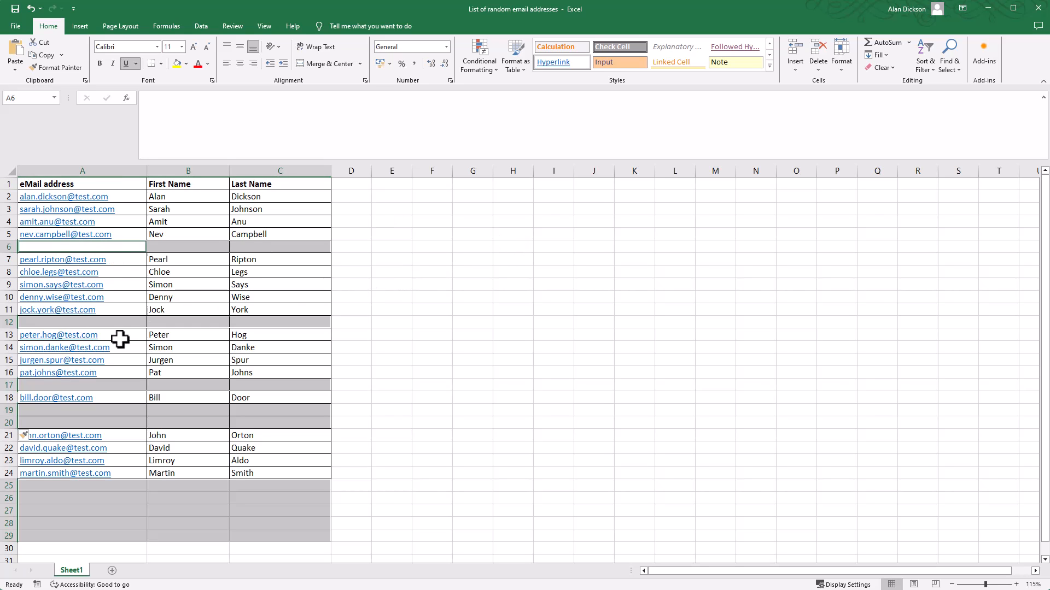
{"action": "mouse_move", "coordinate": [48, 544]}
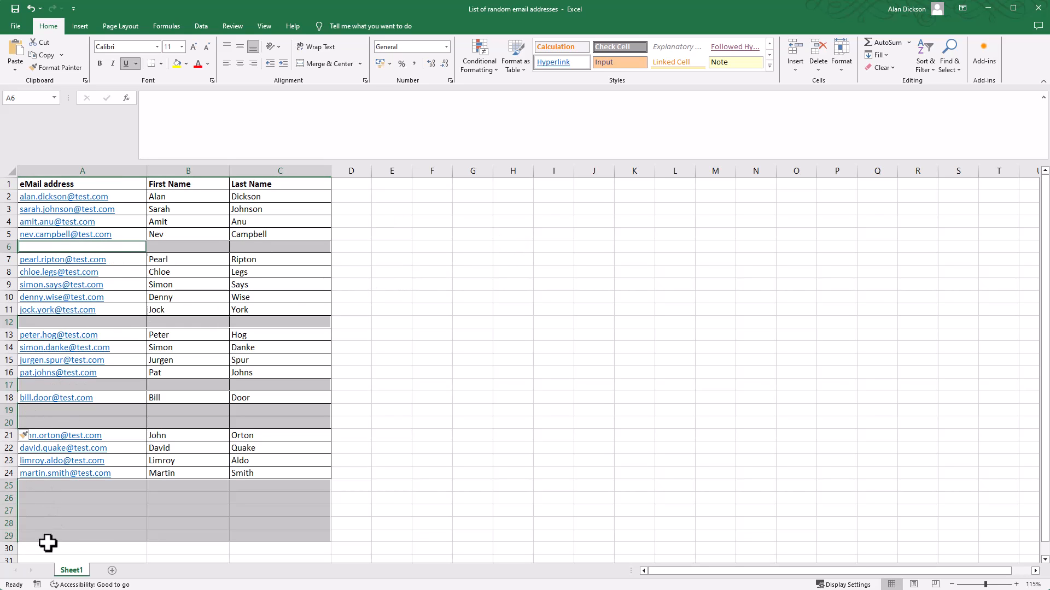
{"action": "mouse_move", "coordinate": [46, 246]}
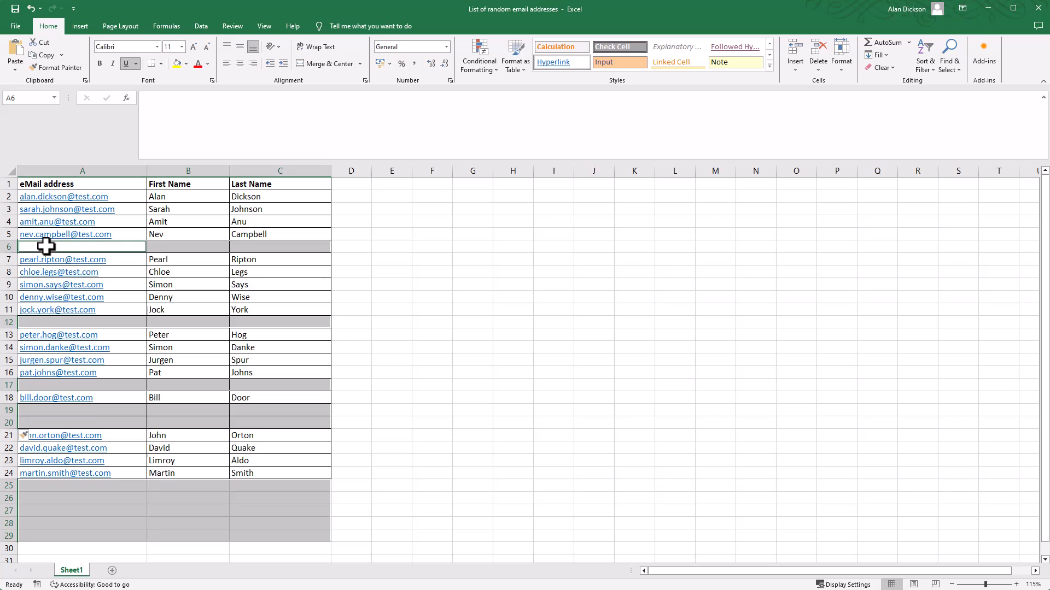
Delete the selected blanks as entire rows, leaving names in rows 2 through 19
{"action": "right_click", "coordinate": [82, 246]}
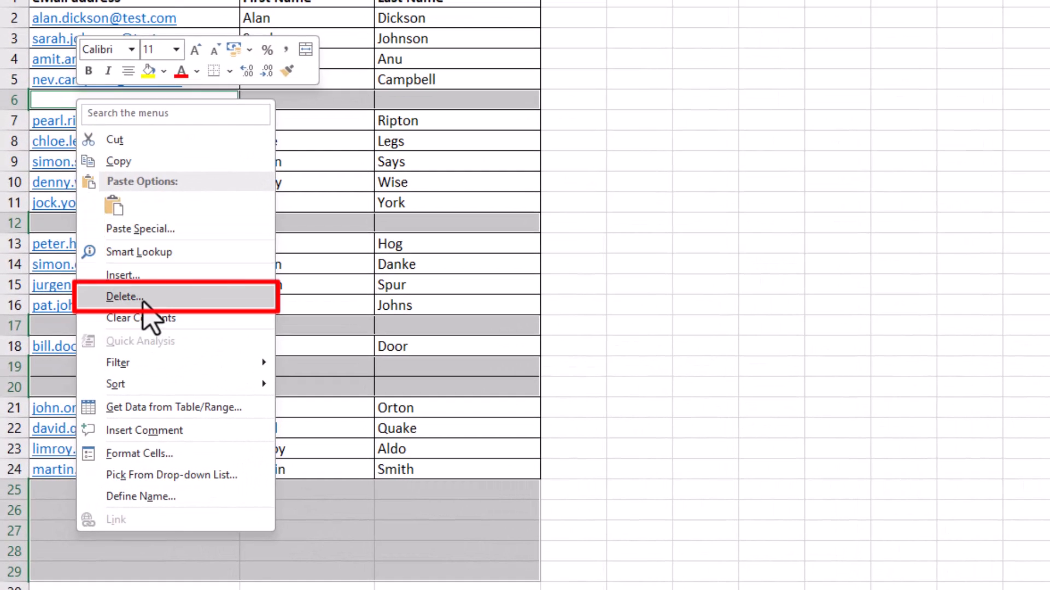
{"action": "left_click", "coordinate": [123, 296]}
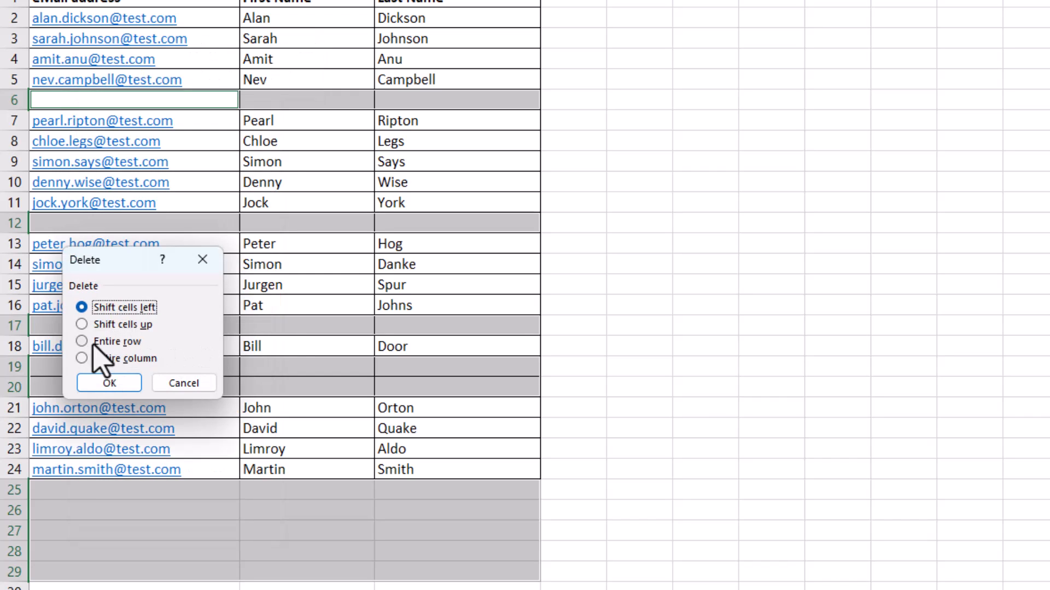
{"action": "left_click", "coordinate": [82, 341]}
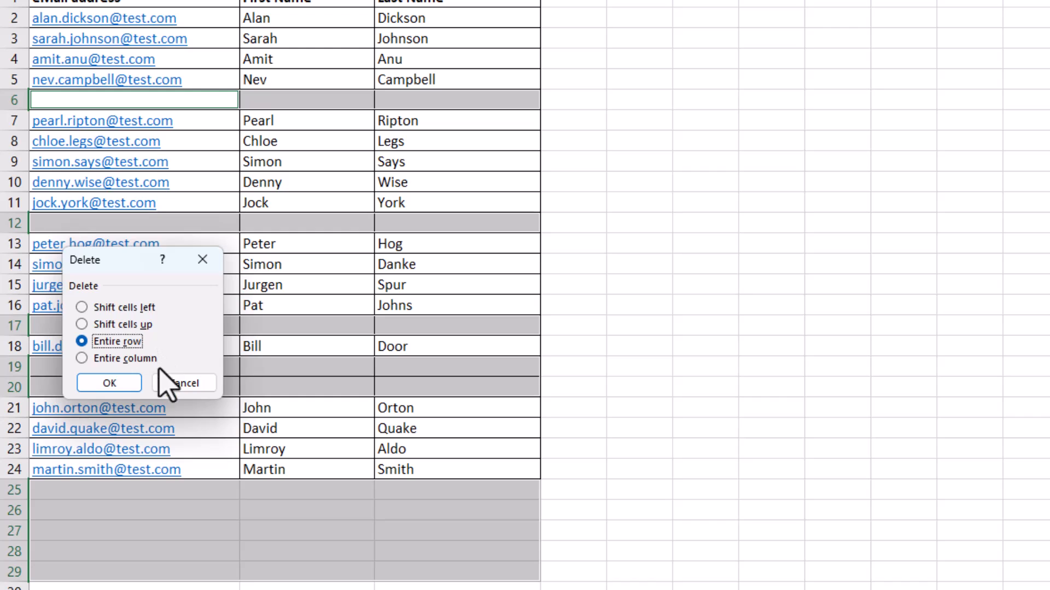
{"action": "left_click", "coordinate": [108, 382]}
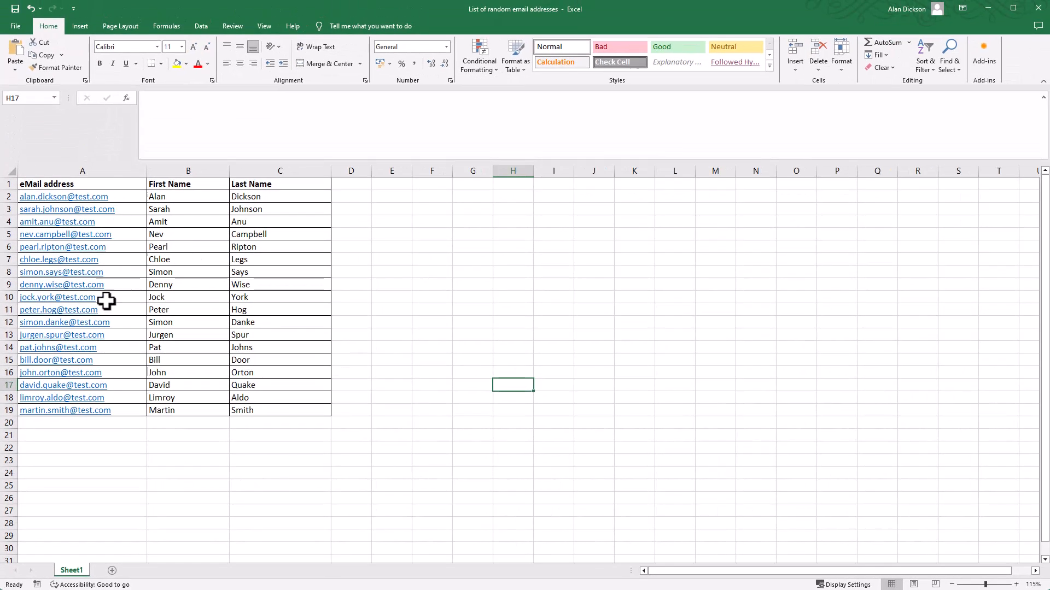
{"action": "mouse_move", "coordinate": [138, 411]}
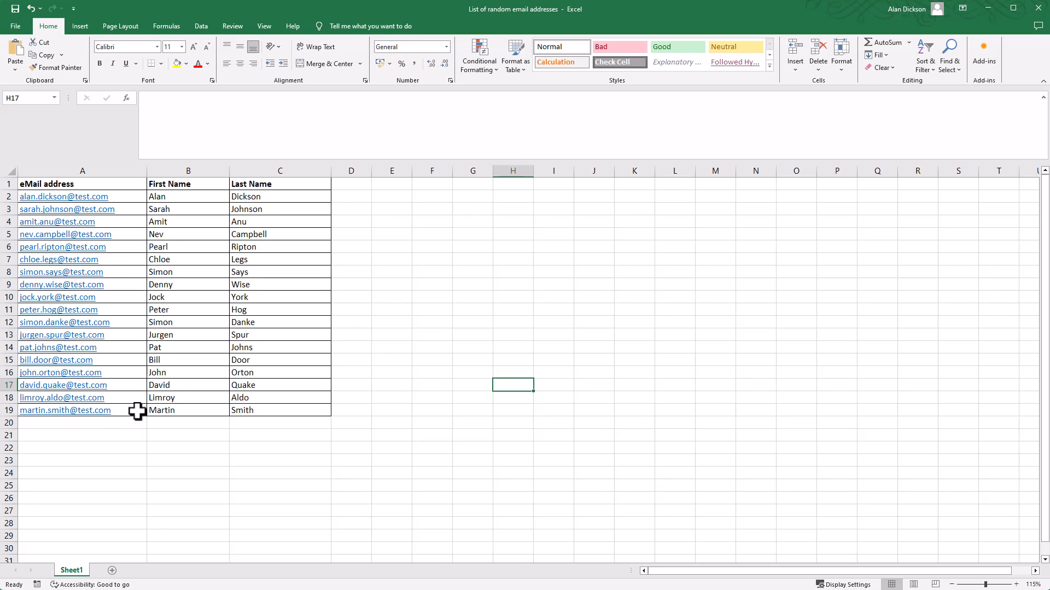
{"action": "mouse_move", "coordinate": [338, 485]}
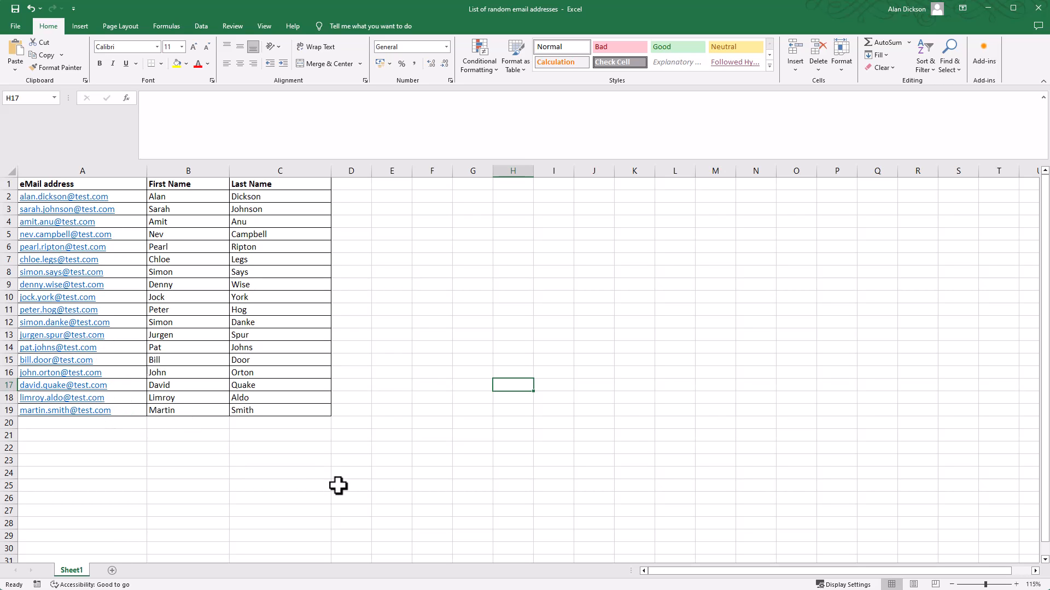